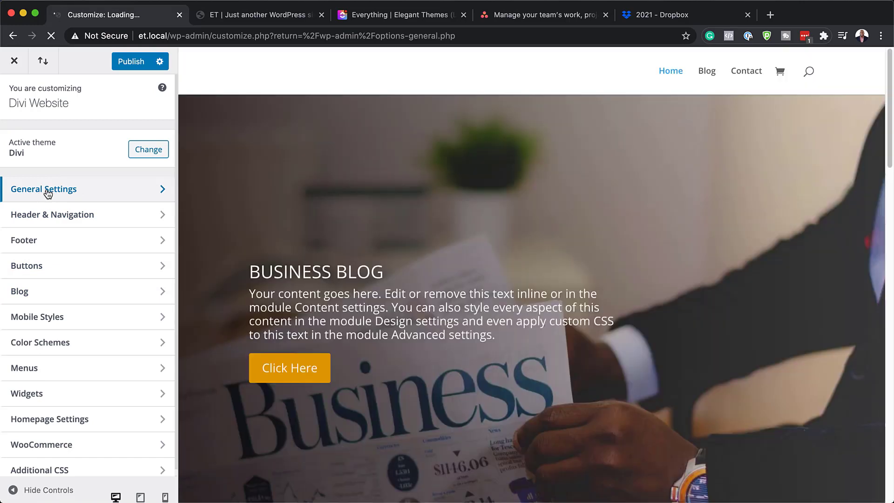
# Step: Open General Settings in the WordPress Customizer for the Divi Website
pyautogui.click(43, 189)
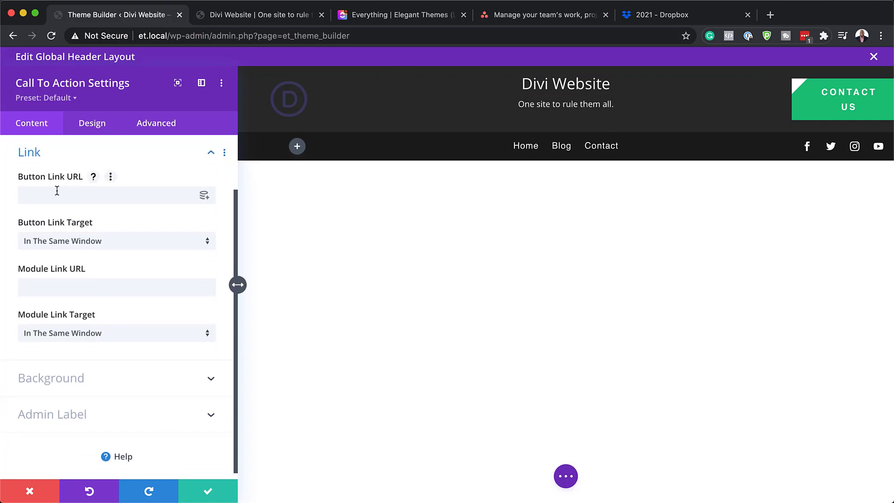
# Step: Select the Button Link URL field to enter the Contact Us page address
pyautogui.click(92, 123)
pyautogui.write('robo')
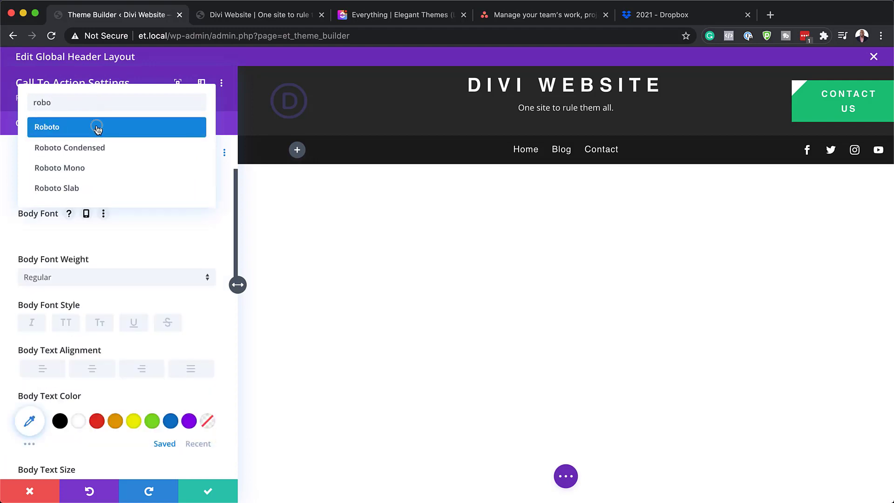
# Step: Choose Roboto as the body text font for the Contact Us call-to-action
pyautogui.click(156, 123)
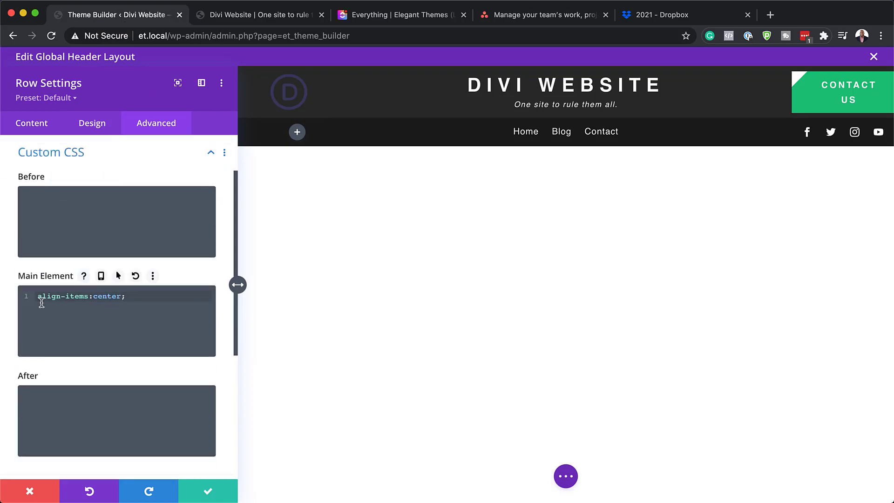
# Step: Apply align-items:center to the header row's Main Element custom CSS
pyautogui.click(257, 14)
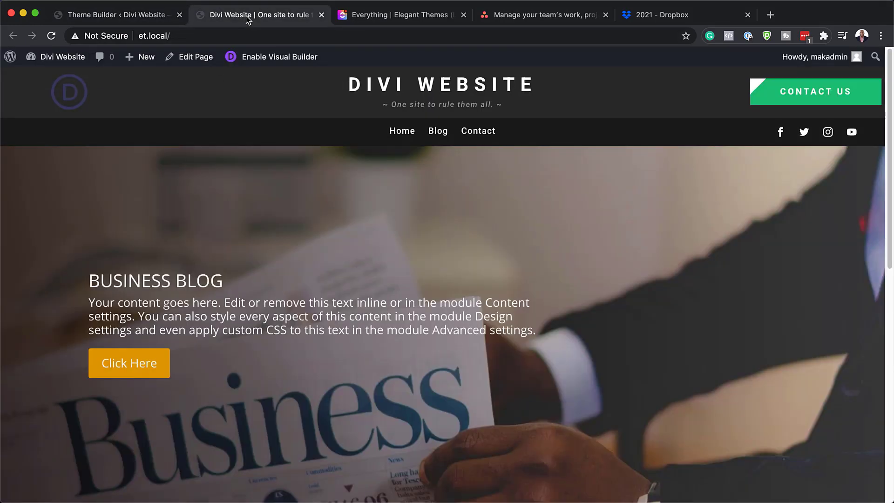